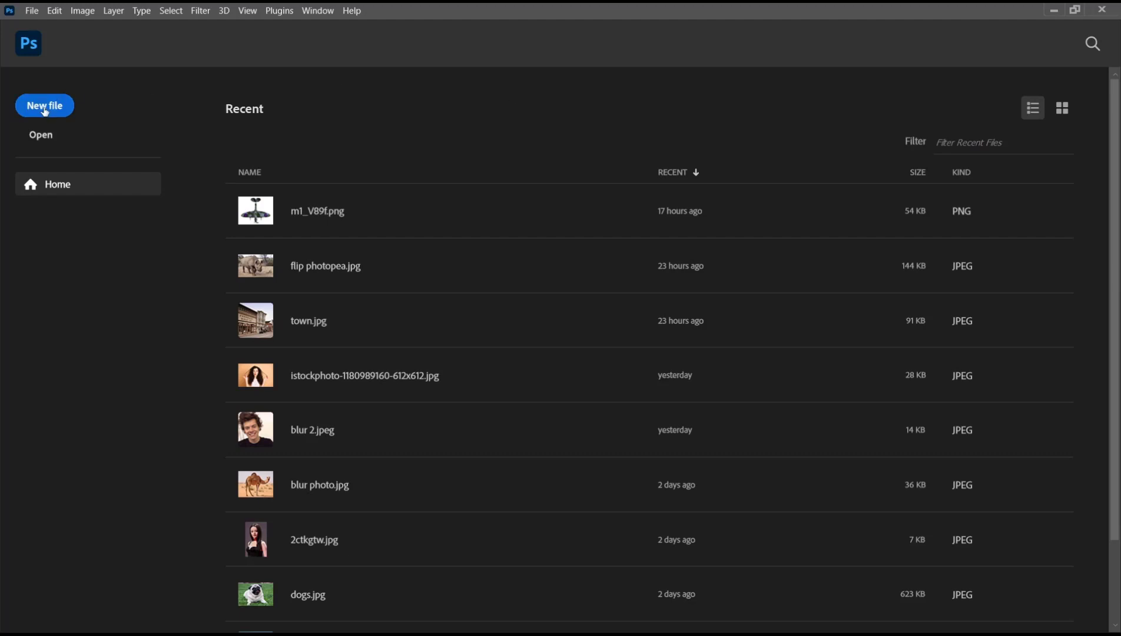
Step: Create a new white 3000 x 1920 px document from the Home screen
click(43, 105)
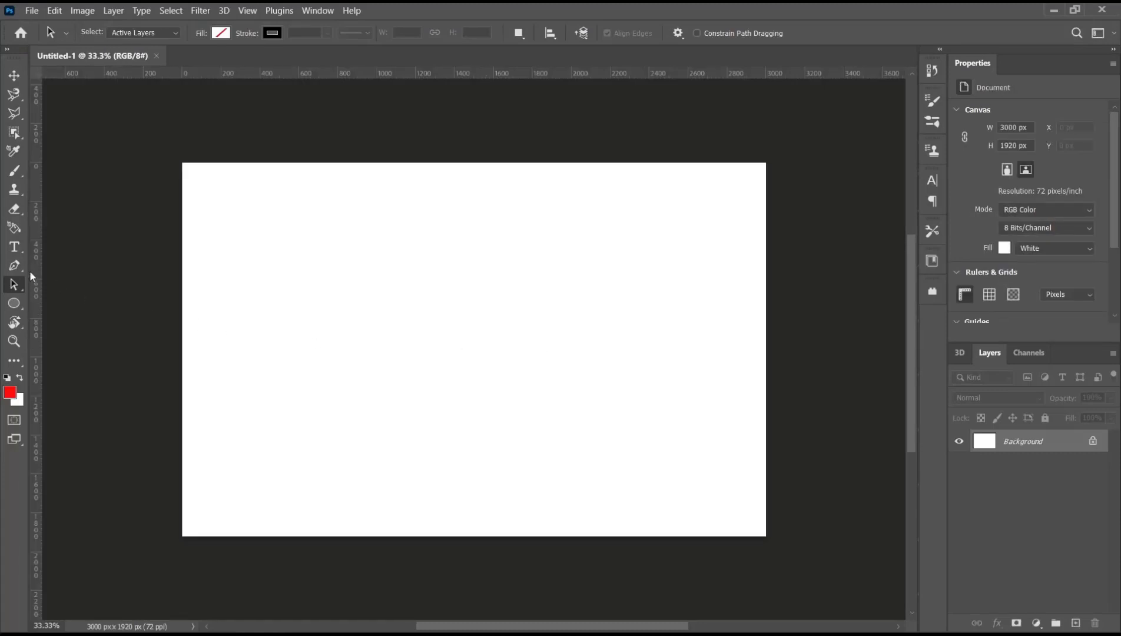
Step: Draw a Pen tool path with an end anchor right of centre, dragged into an upward arc
click(14, 267)
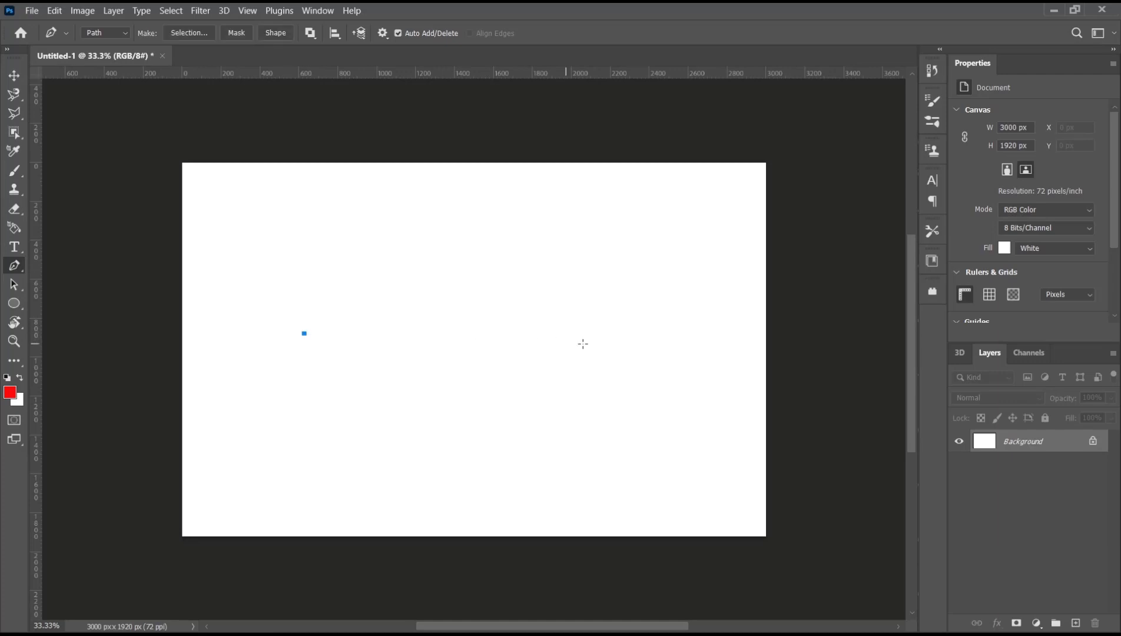
click(610, 338)
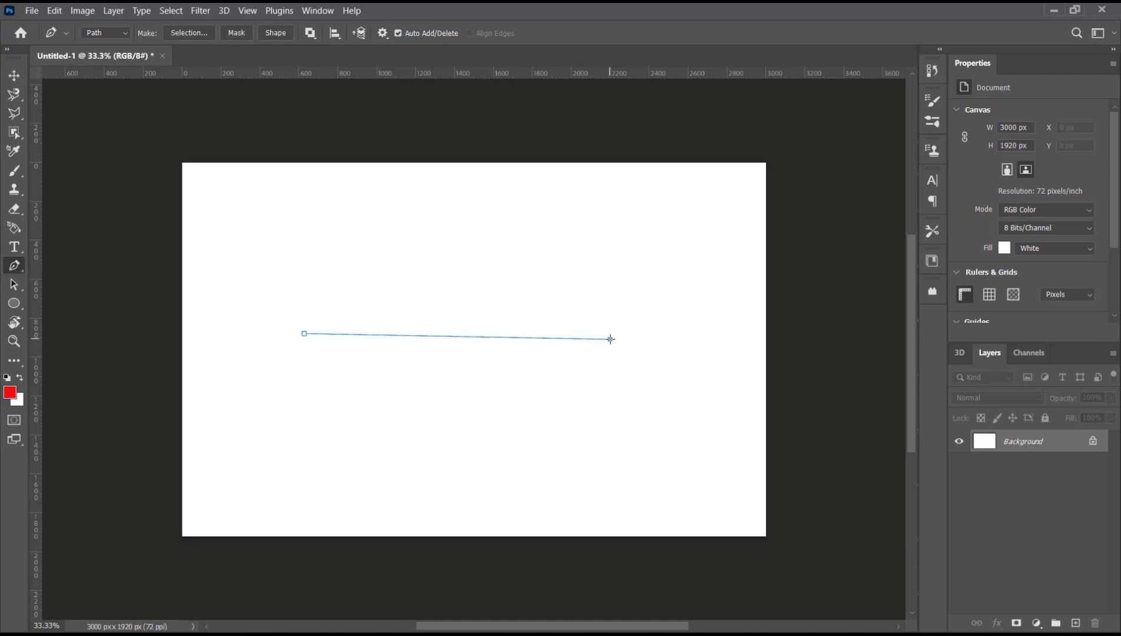
drag(611, 340, 771, 446)
text(MUFASLICA)
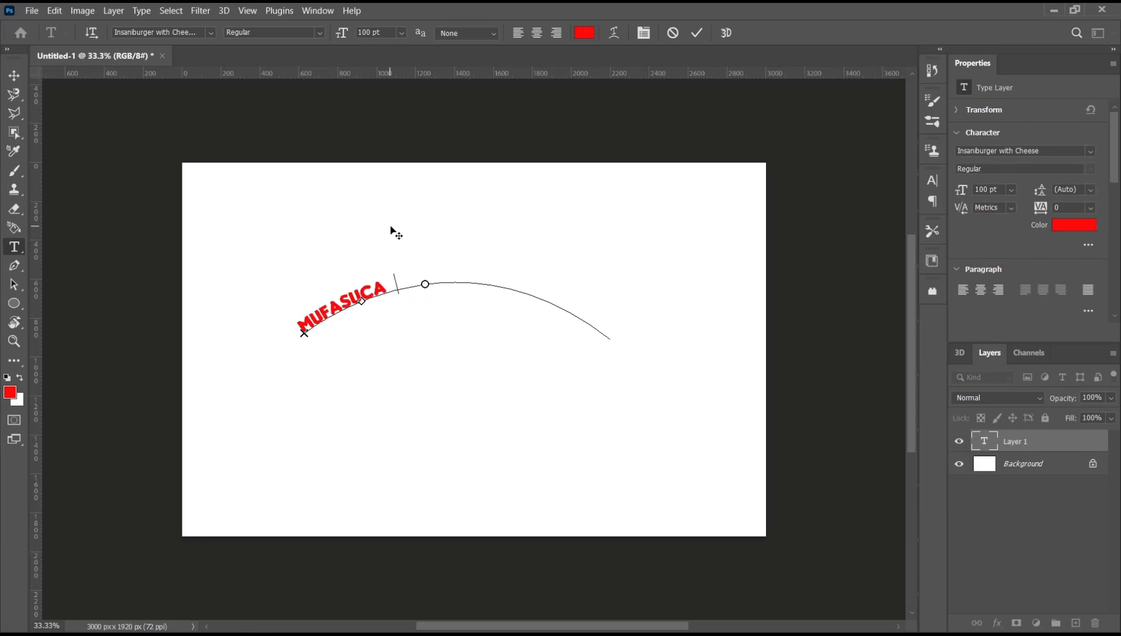
Step: Finish typing 'D' on the path and commit the red type layer
text(D)
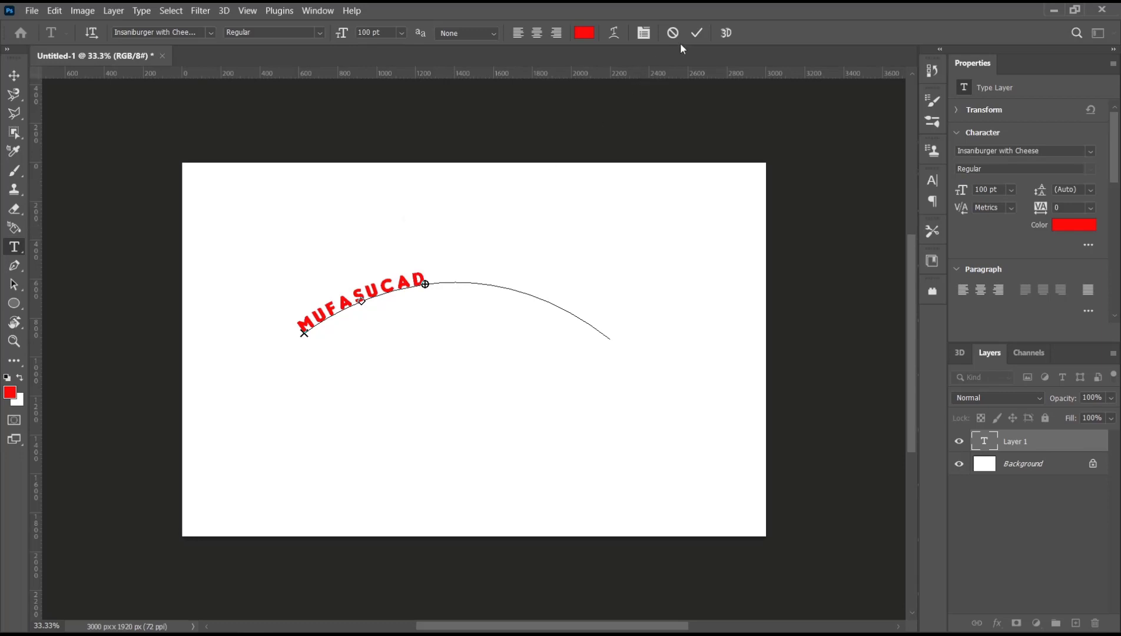
click(697, 33)
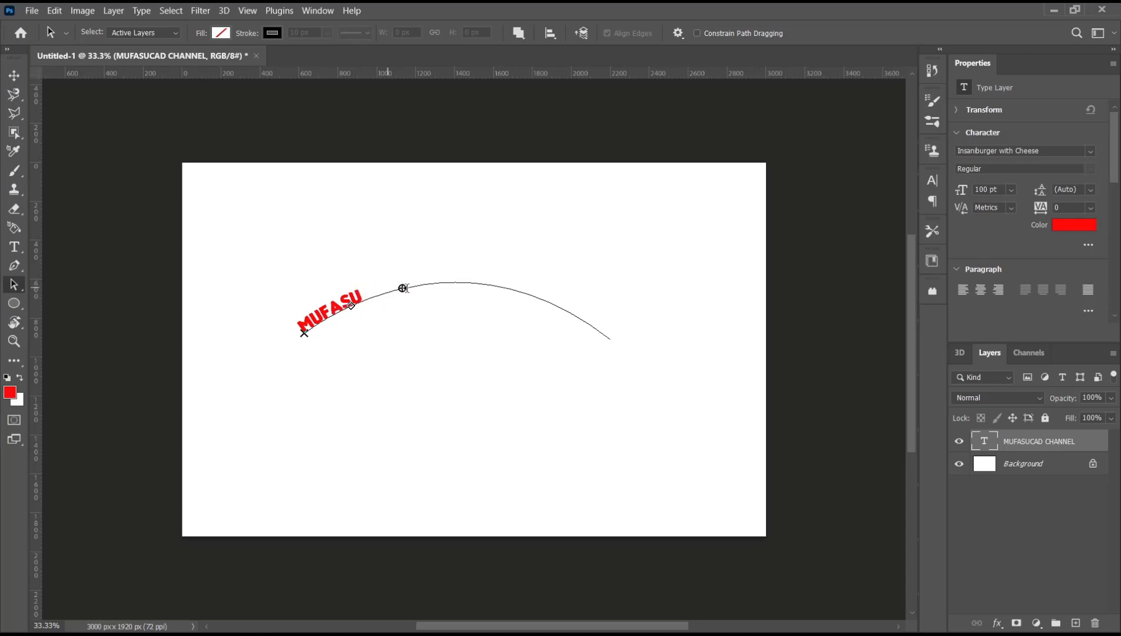
Step: Add 'CAD' so the full 'MUFASUCAD' spreads along the curve
text(CAD)
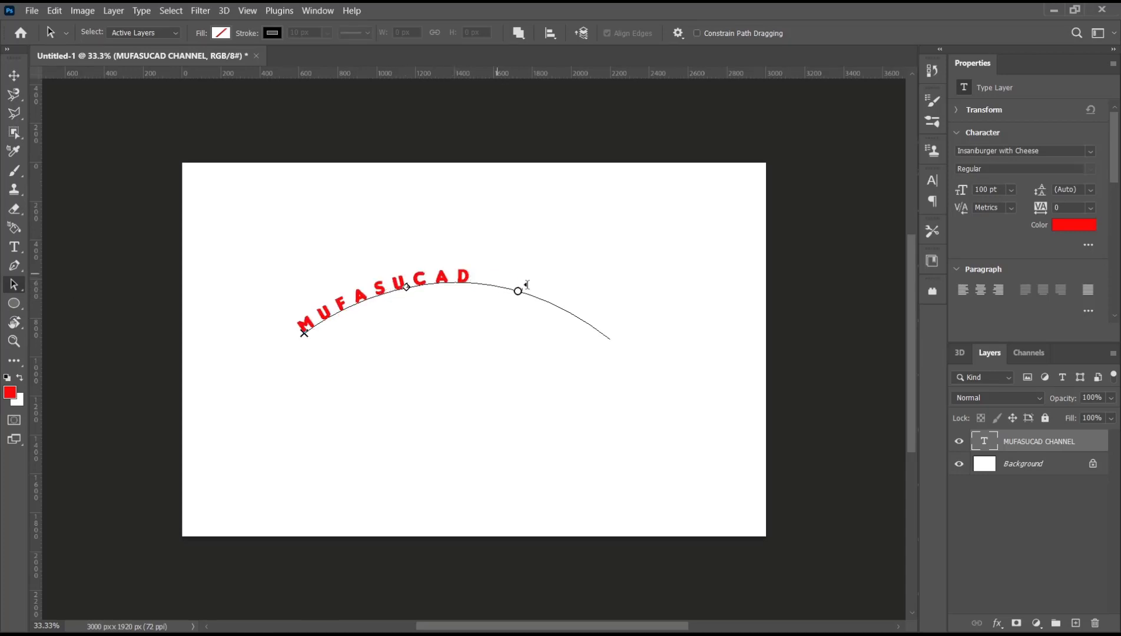